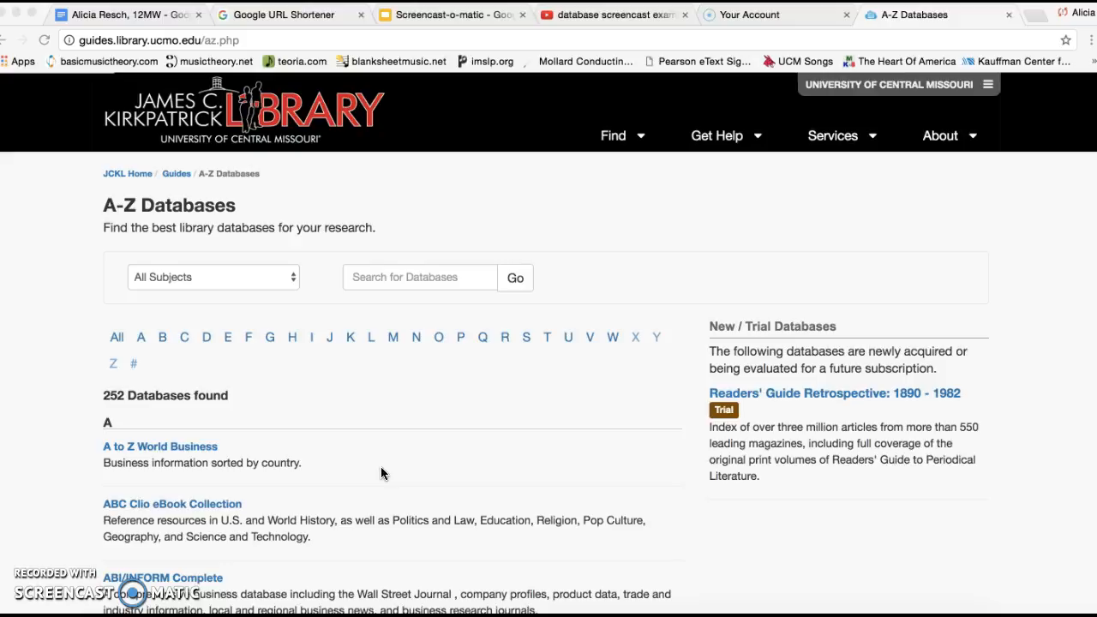
{"action": "mouse_move", "coordinate": [213, 138]}
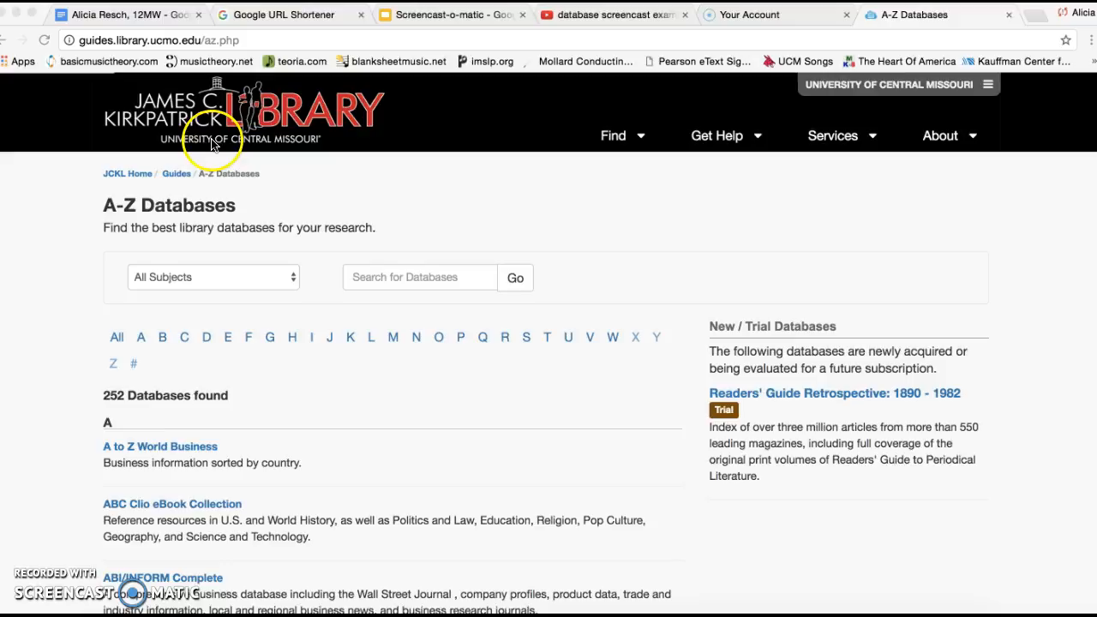
{"action": "mouse_move", "coordinate": [53, 284]}
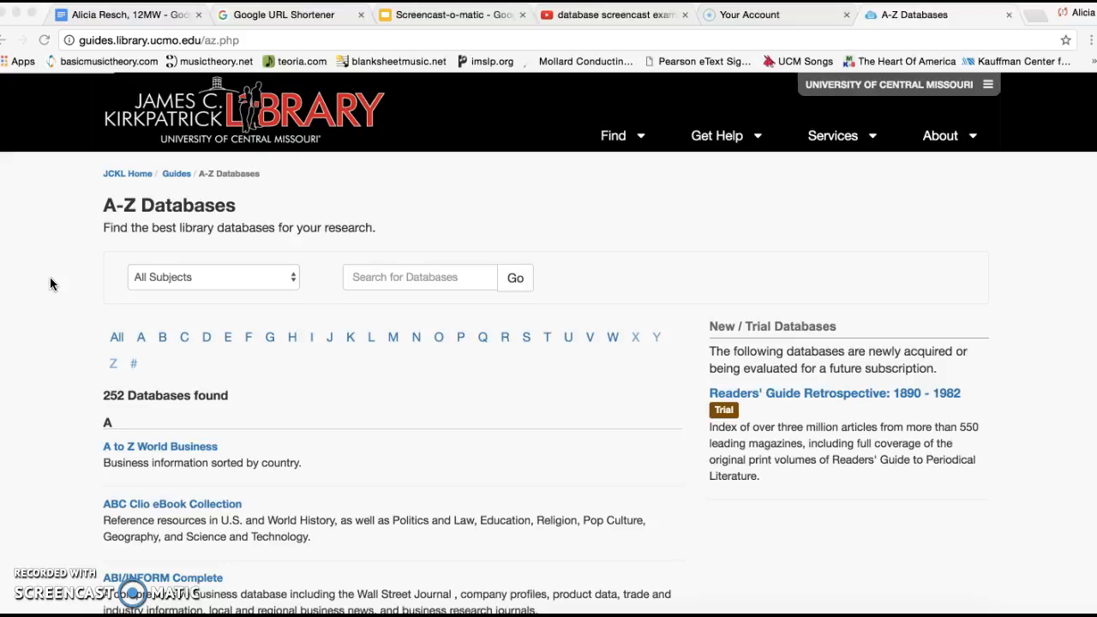
Scroll the UCM Library A-Z Databases list down to Academic Search Complete.
{"action": "scroll", "scroll_direction": "down", "scroll_amount": 3}
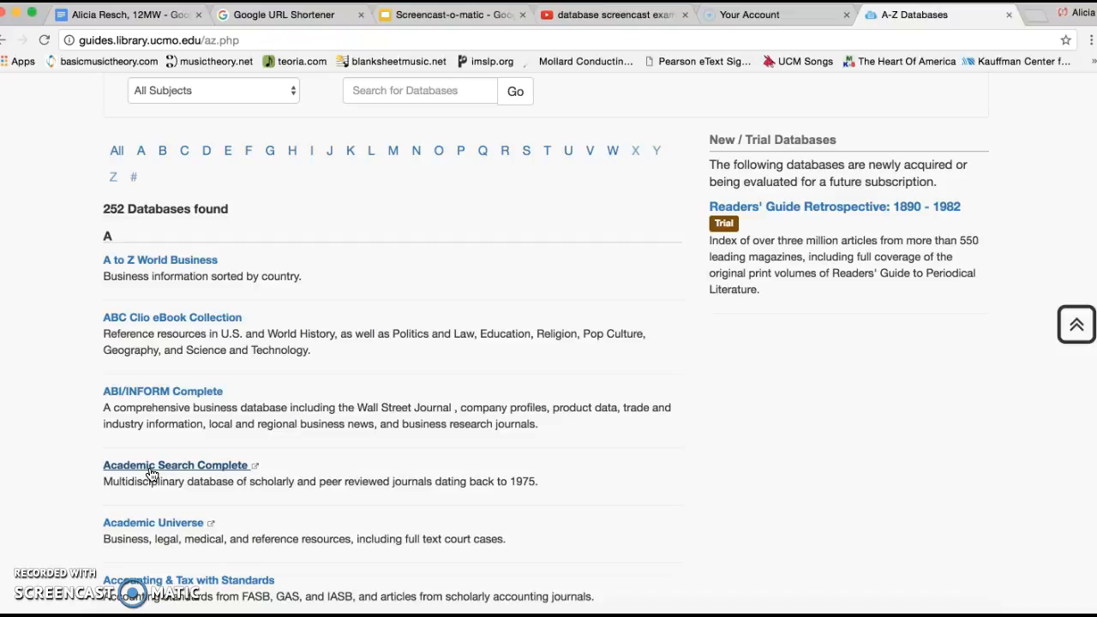
Open Academic Search Complete and run a music AND history search.
{"action": "left_click", "coordinate": [174, 464]}
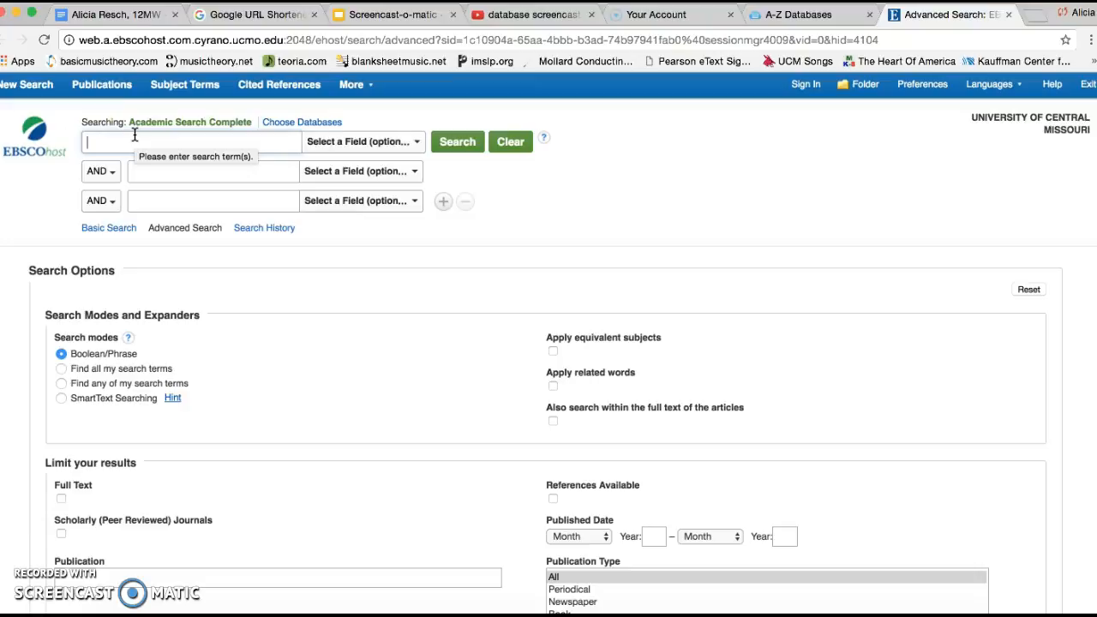
{"action": "type", "text": "hi"}
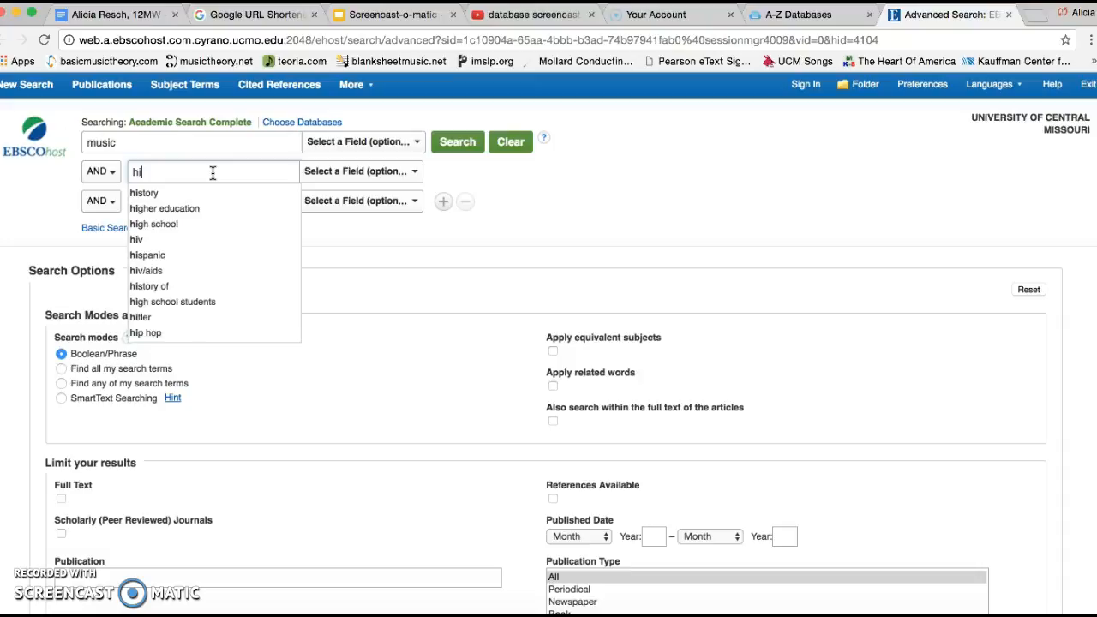
{"action": "left_click", "coordinate": [457, 141]}
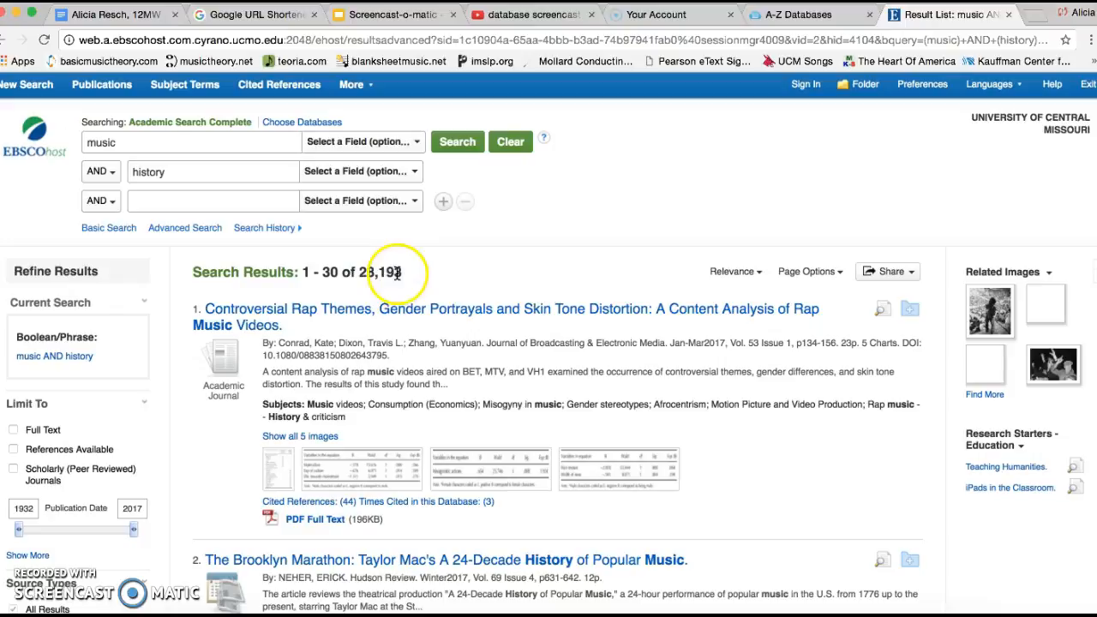
Limit the results to Academic Journals with Full Text, leaving 5,288 articles.
{"action": "scroll", "scroll_direction": "down", "scroll_amount": 3}
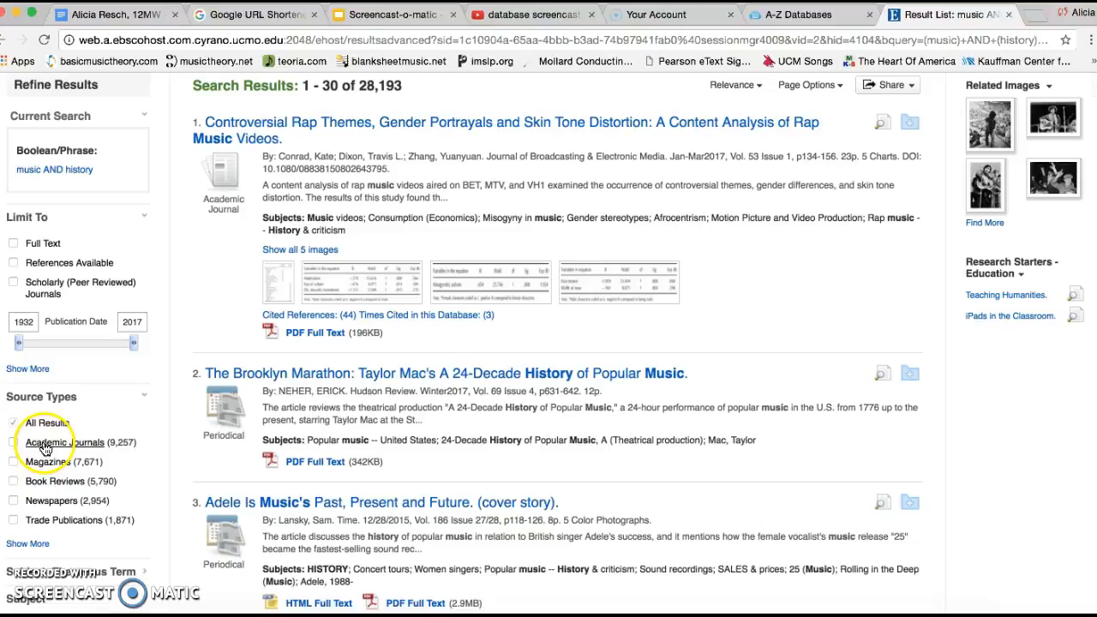
{"action": "left_click", "coordinate": [60, 442]}
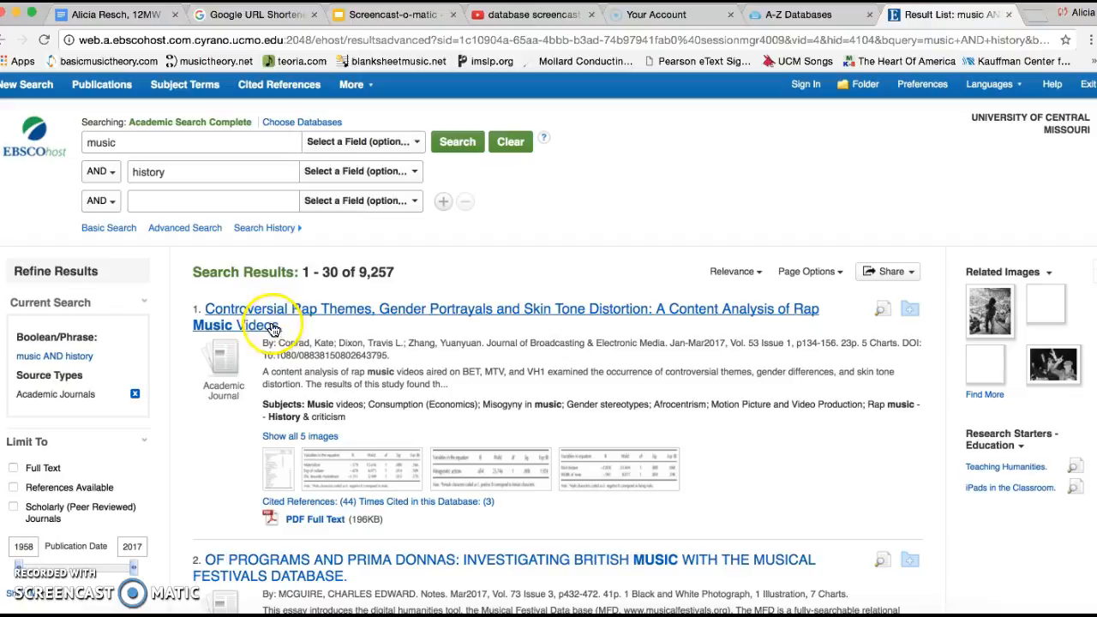
{"action": "left_click", "coordinate": [14, 343]}
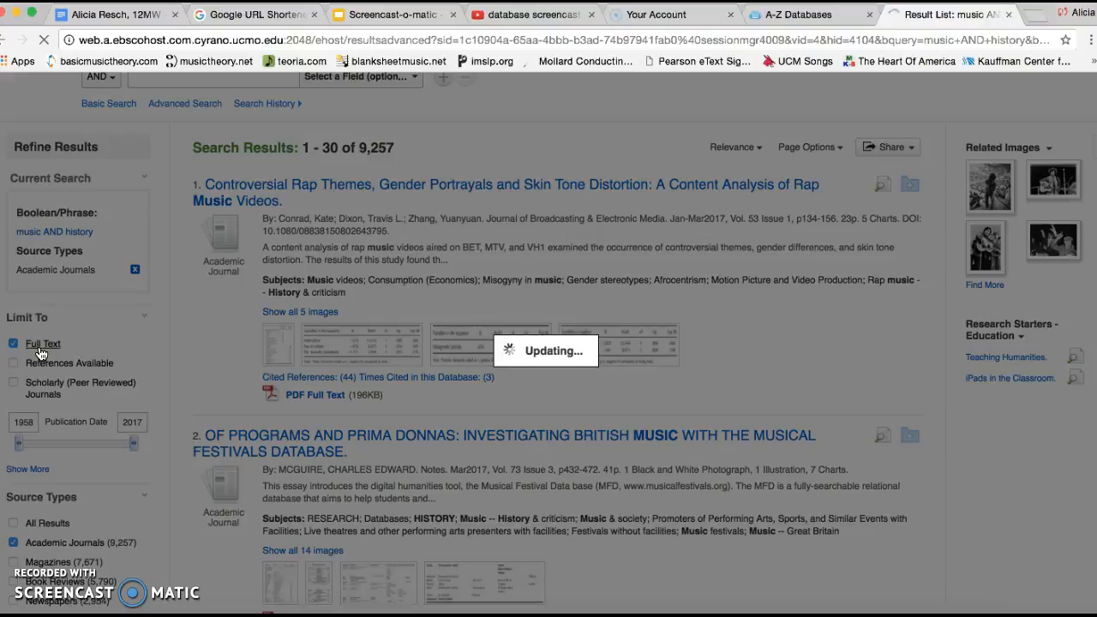
{"action": "left_click", "coordinate": [13, 344]}
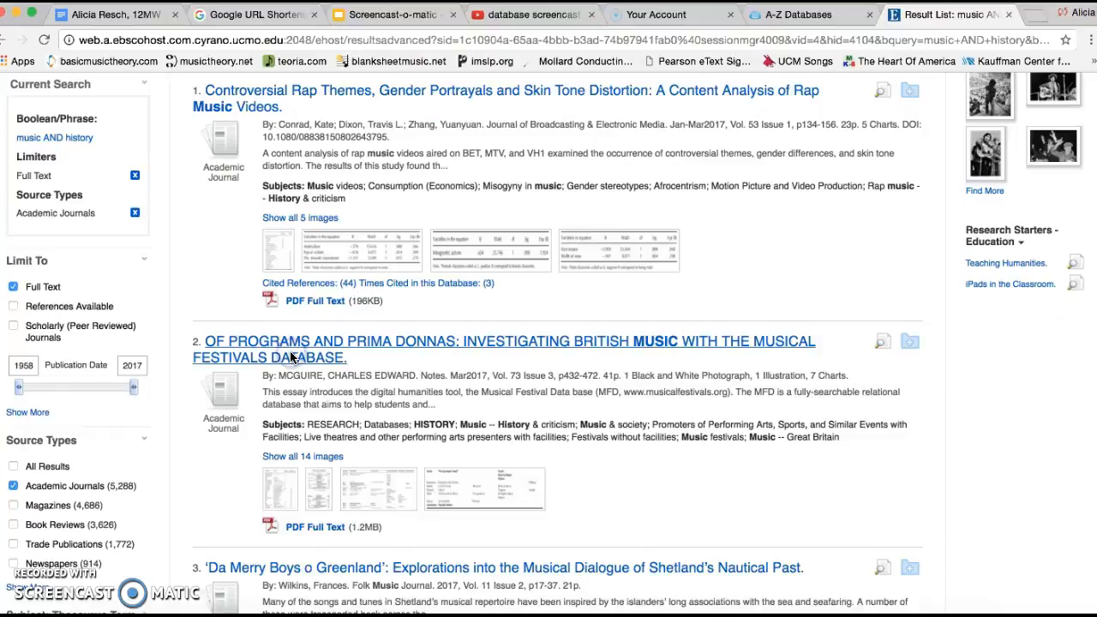
Browse down through the filtered list of 5,288 full-text journal articles.
{"action": "scroll", "scroll_direction": "down", "scroll_amount": 3}
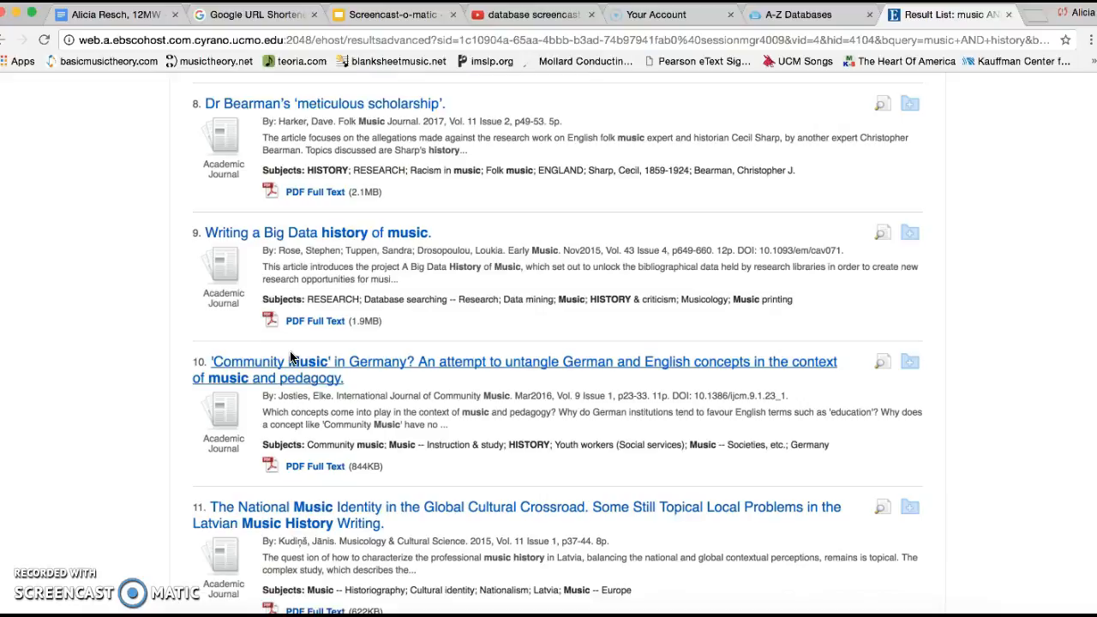
{"action": "scroll", "scroll_direction": "down", "scroll_amount": 3}
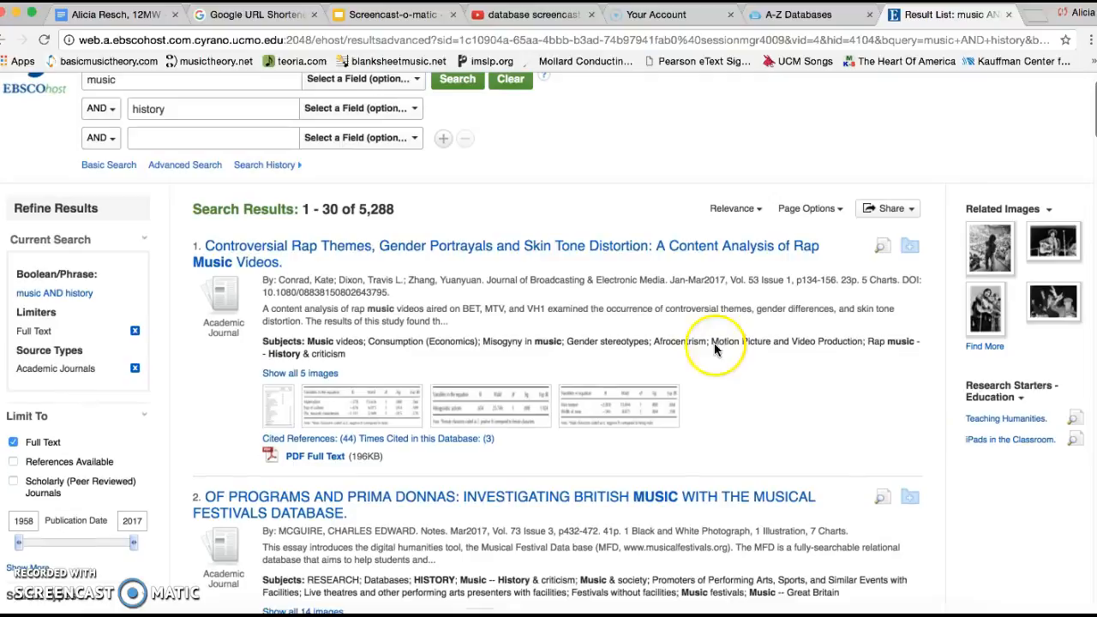
{"action": "mouse_move", "coordinate": [514, 254]}
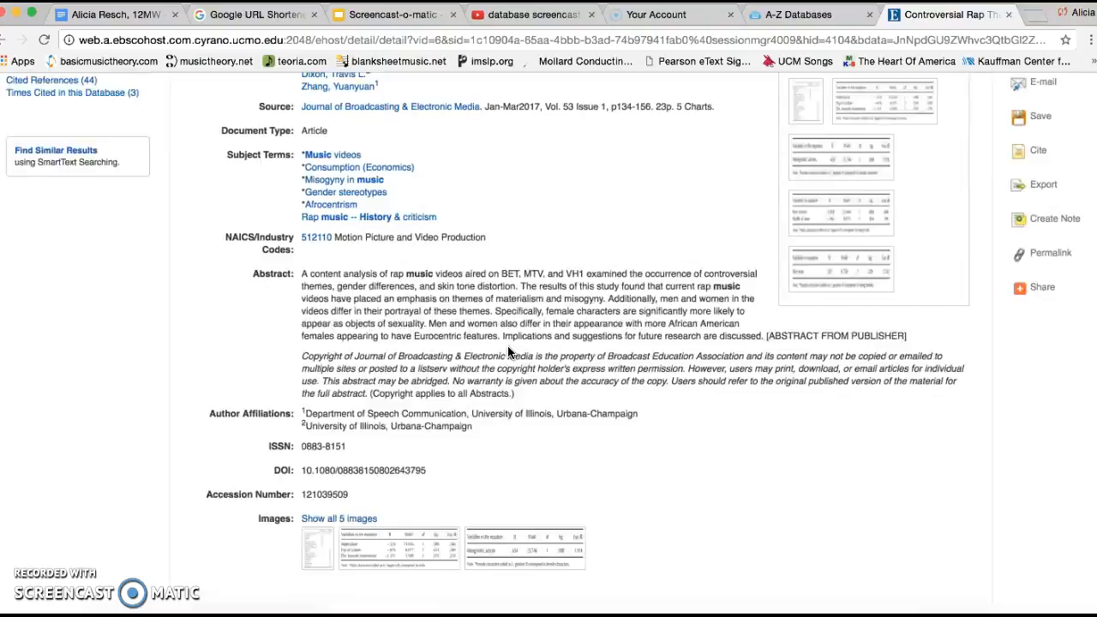
Open the Controversial Rap Themes PDF, read to page 6, and return to A-Z Databases.
{"action": "left_click", "coordinate": [60, 222]}
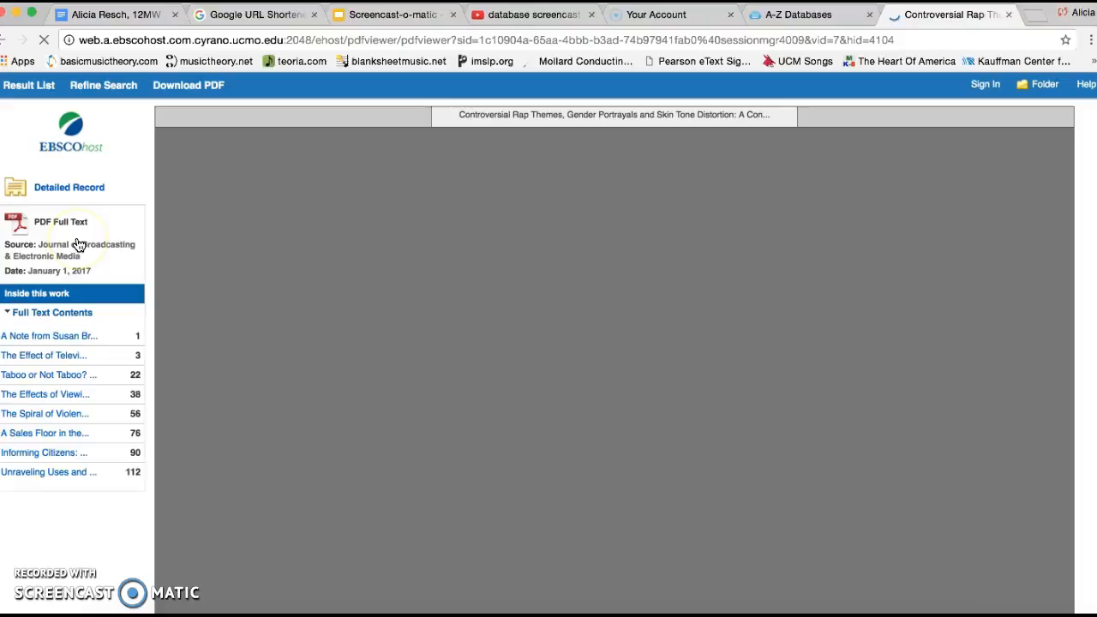
{"action": "left_click", "coordinate": [61, 221]}
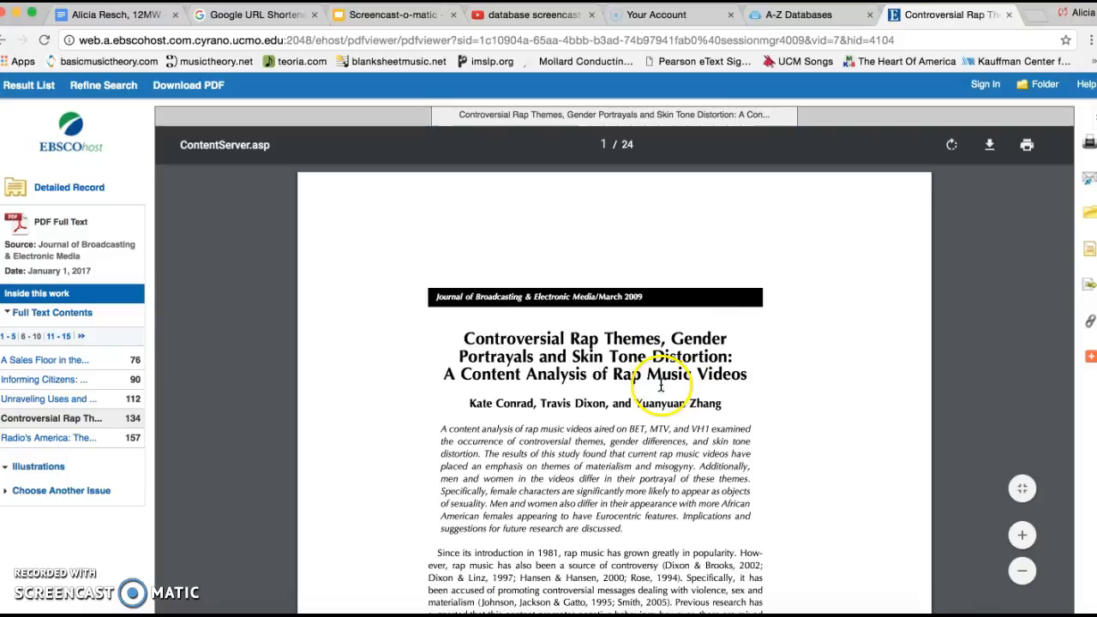
{"action": "scroll", "scroll_direction": "down", "scroll_amount": 3}
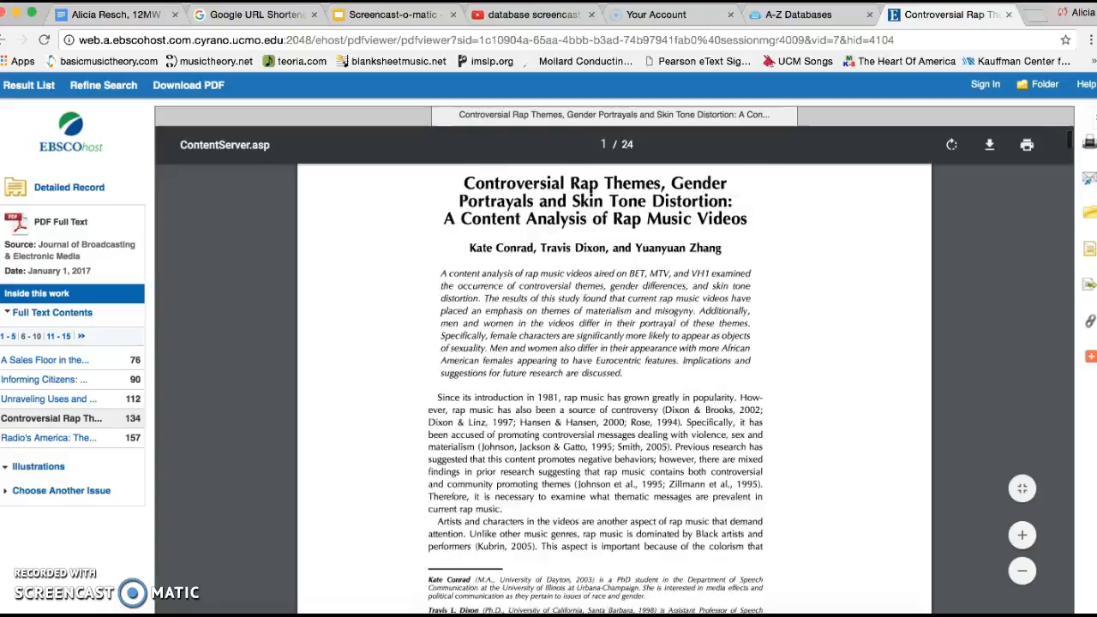
{"action": "scroll", "scroll_direction": "down", "scroll_amount": 3}
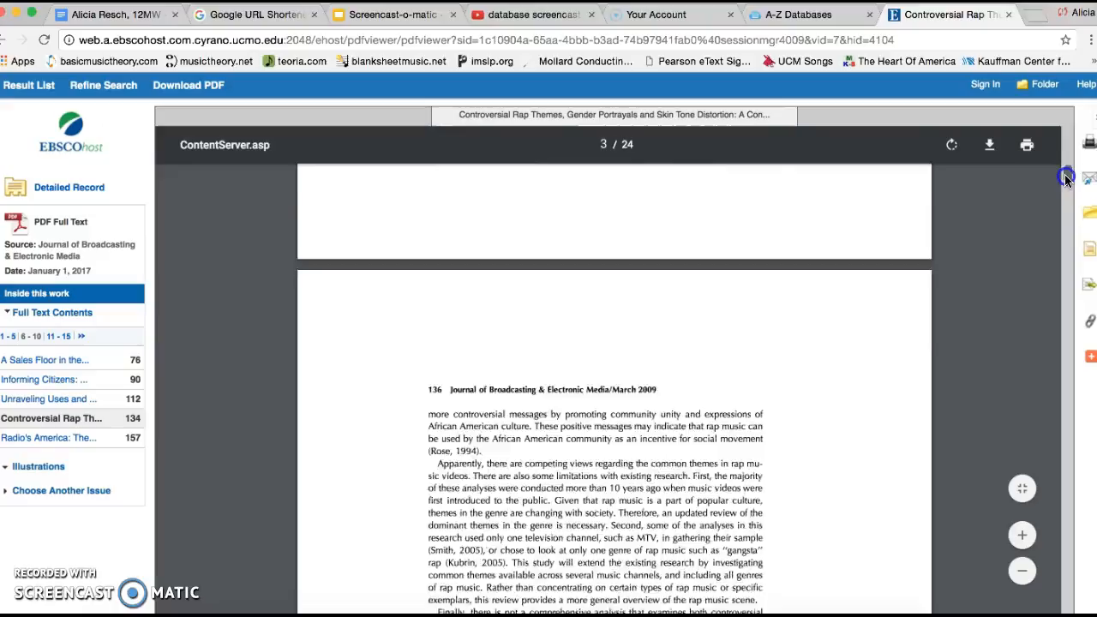
{"action": "scroll", "scroll_direction": "down", "scroll_amount": 3}
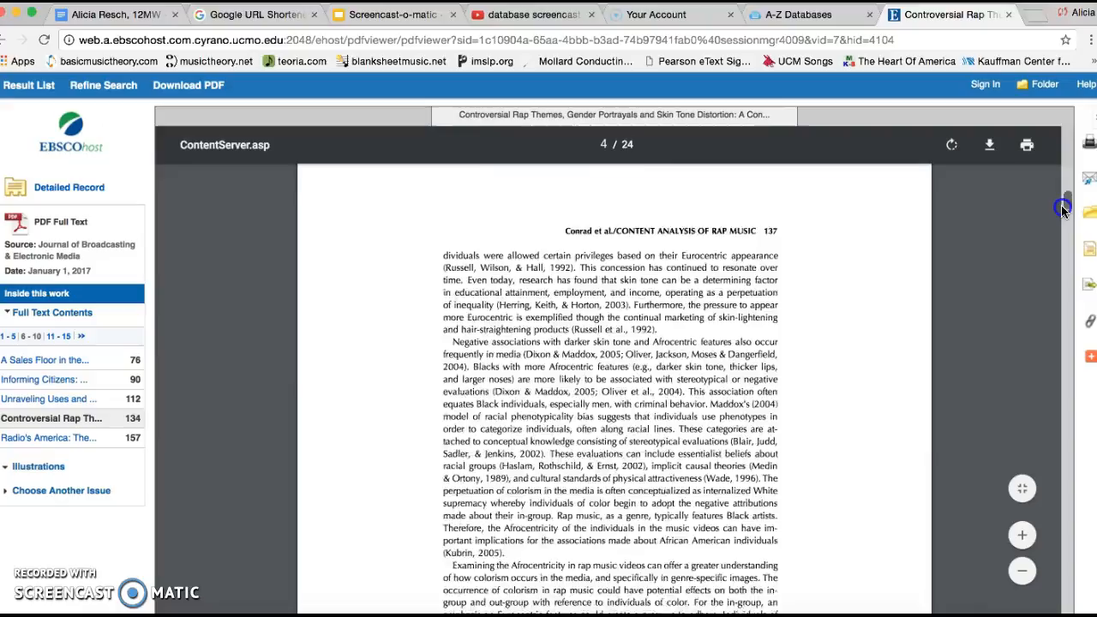
{"action": "scroll", "scroll_direction": "down", "scroll_amount": 3}
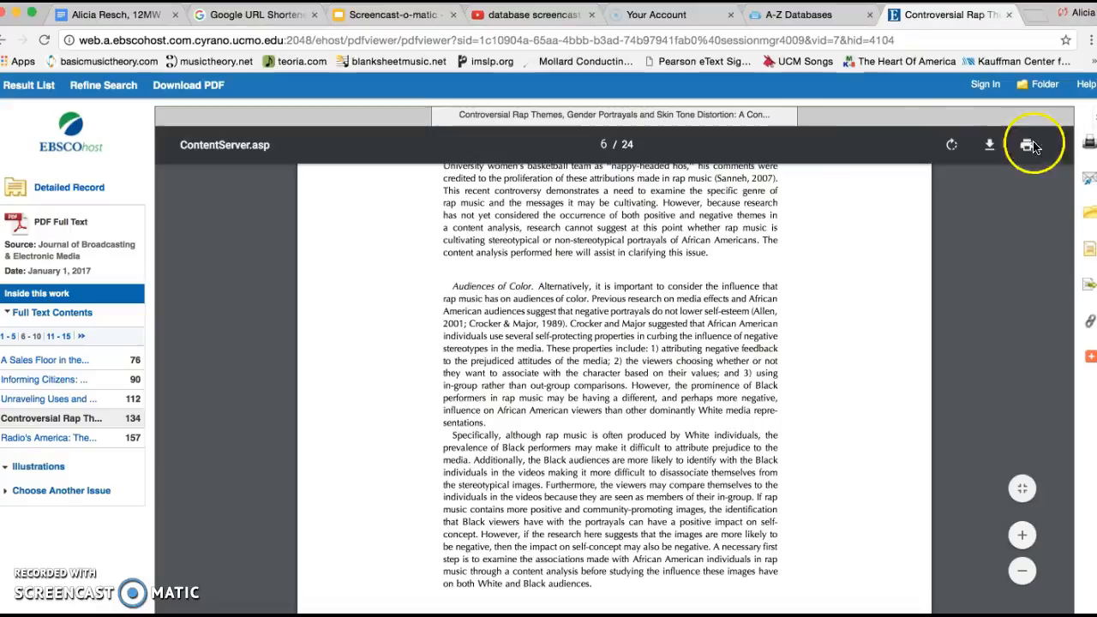
{"action": "mouse_move", "coordinate": [300, 119]}
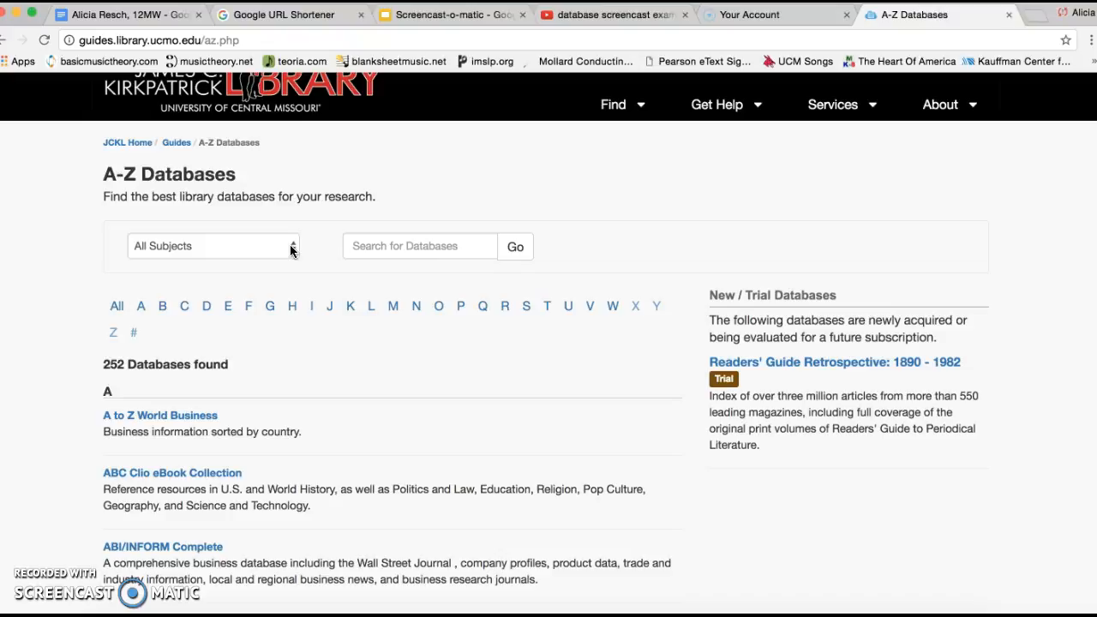
{"action": "left_click", "coordinate": [214, 246]}
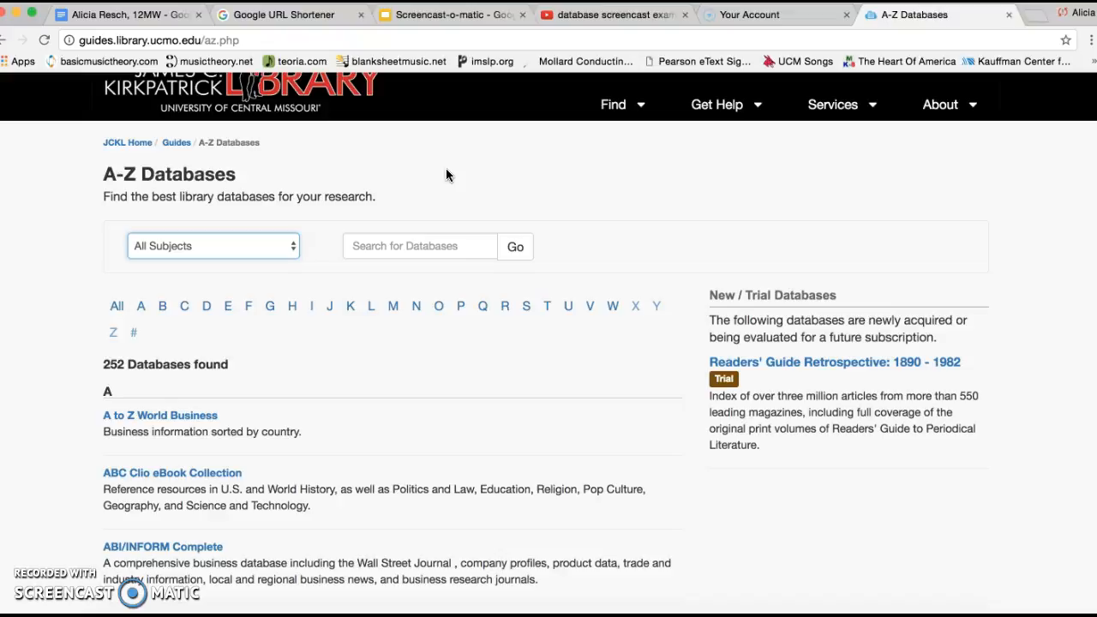
Open the All Subjects dropdown listing subjects with their database counts.
{"action": "left_click", "coordinate": [212, 246]}
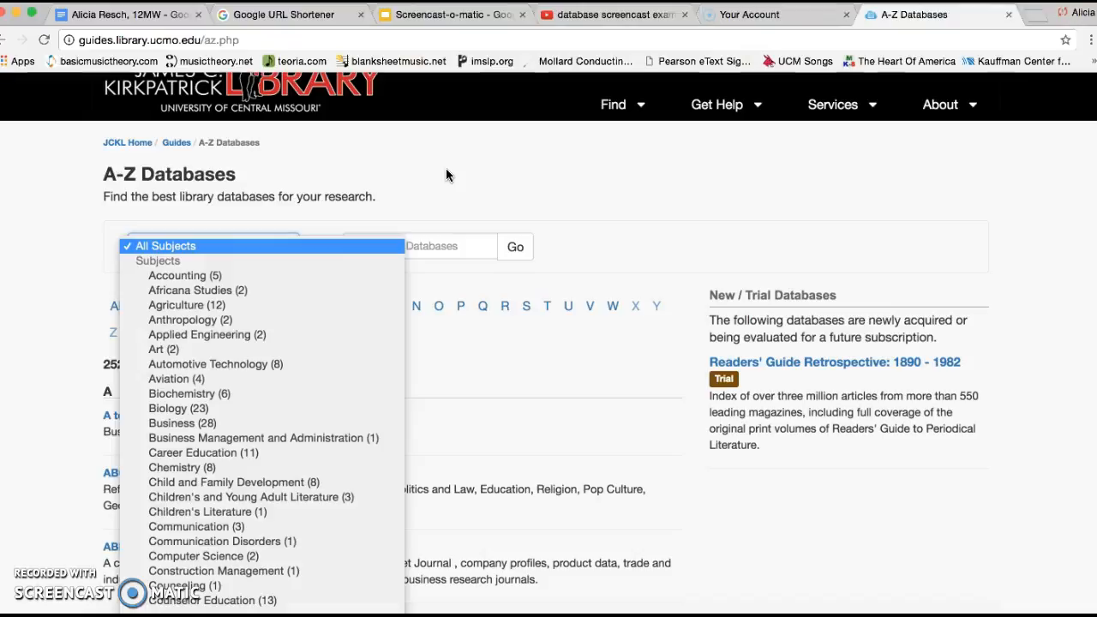